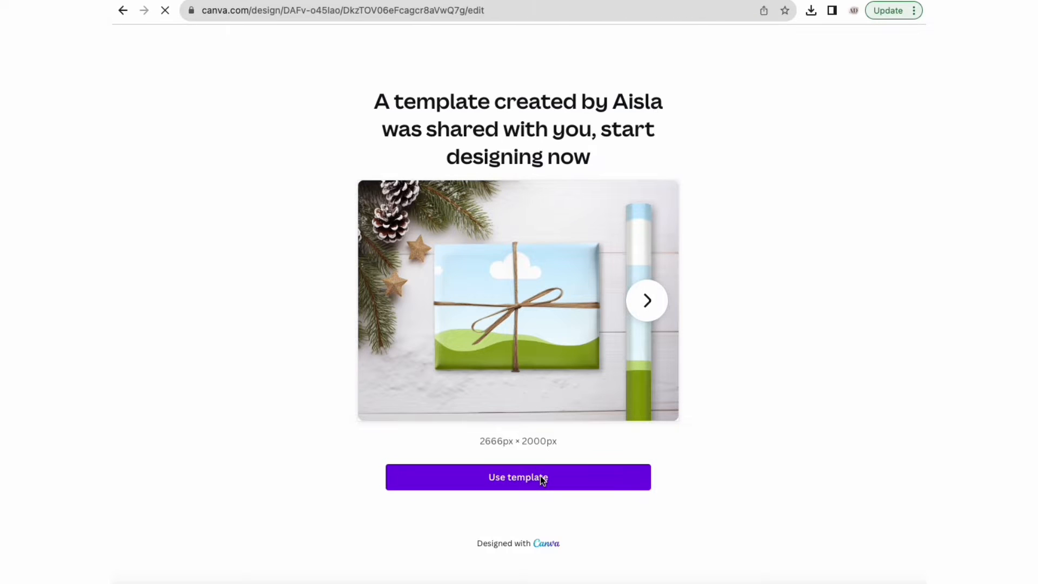
# Make an editable copy of the shared mockup and browse its ribbon and bow pages, ending on the last one.
pyautogui.click(518, 477)
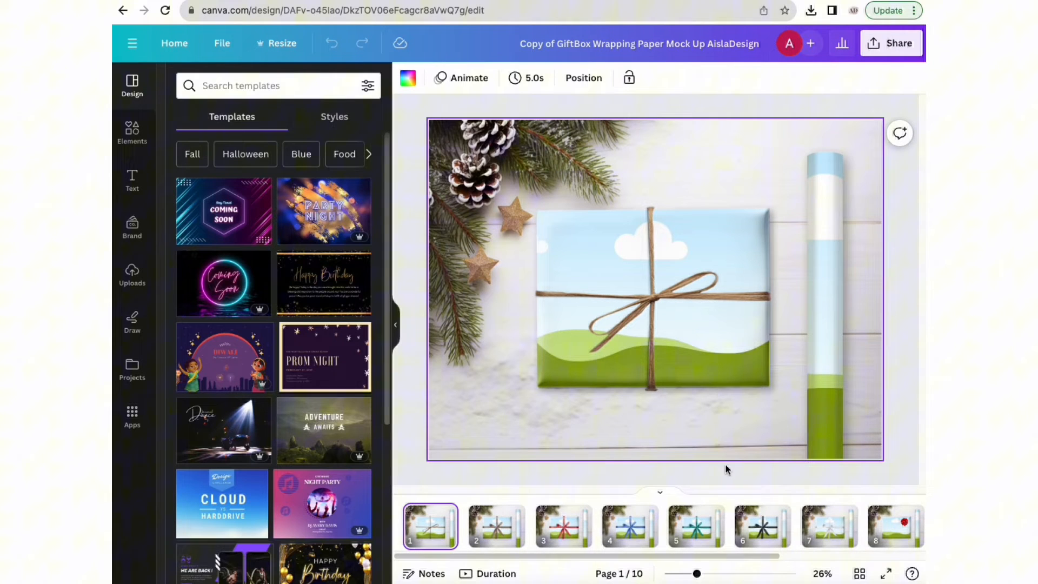
pyautogui.moveTo(496, 527)
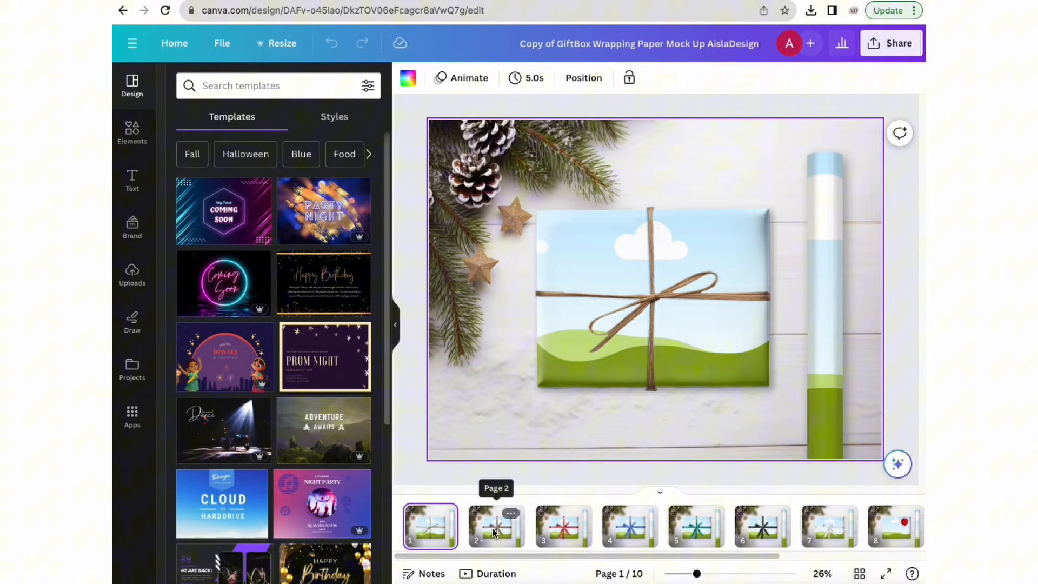
pyautogui.click(562, 526)
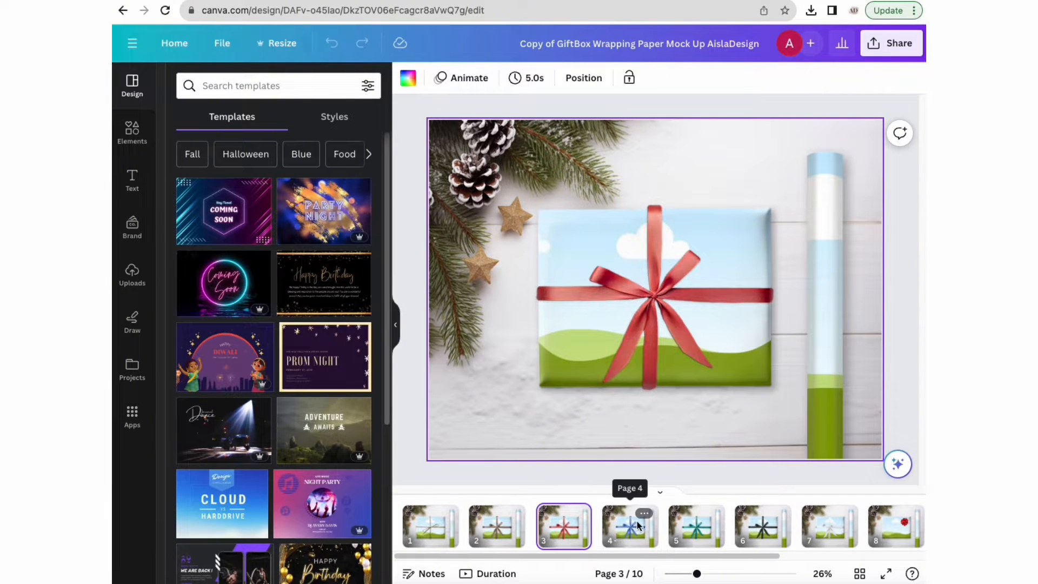
pyautogui.click(695, 525)
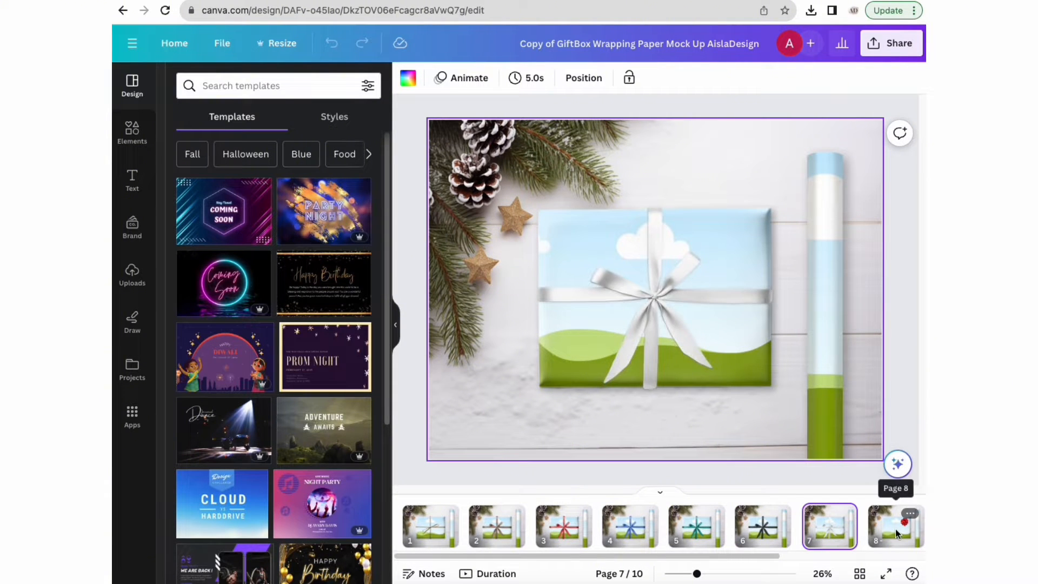
pyautogui.click(895, 526)
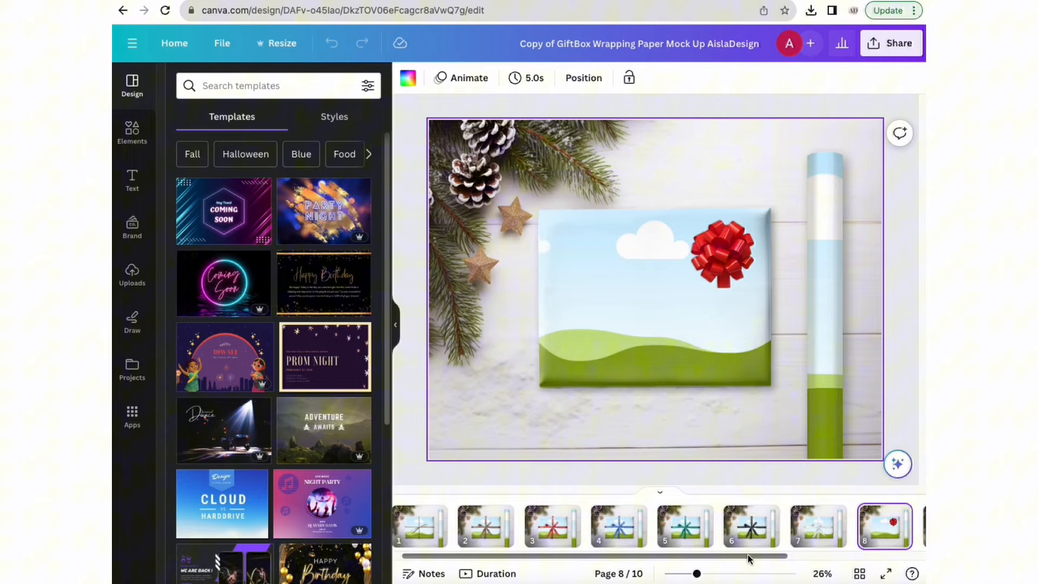
pyautogui.click(771, 527)
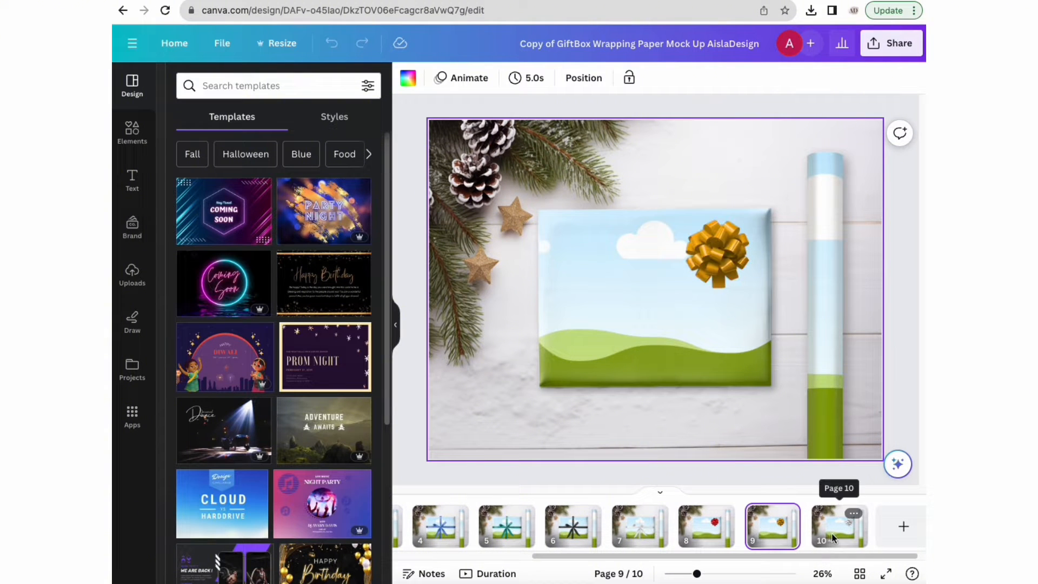
pyautogui.click(839, 527)
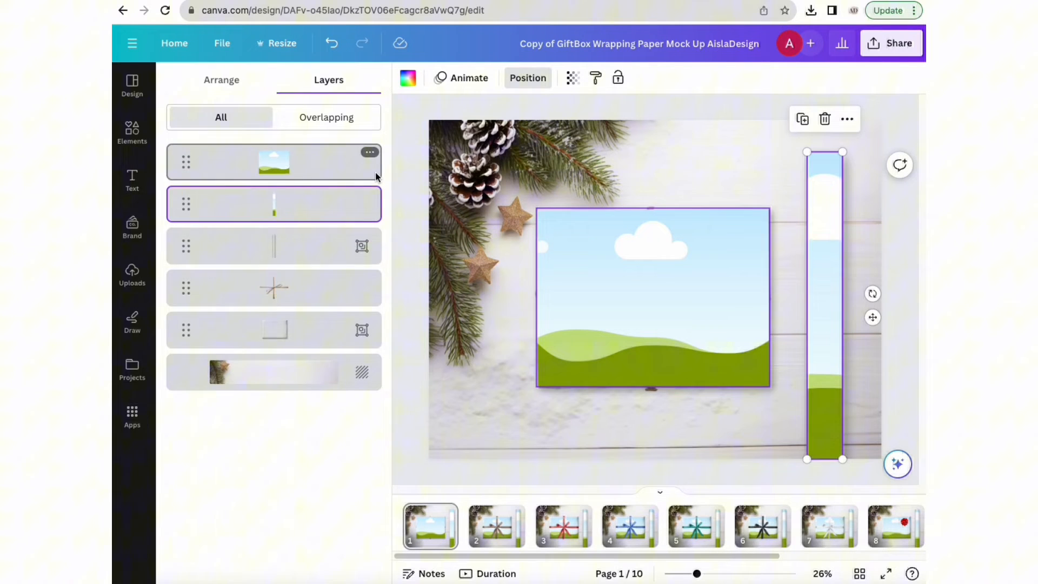
# Fill the gift box and paper roll frames with the rainbow-striped watercolour pattern.
pyautogui.click(132, 131)
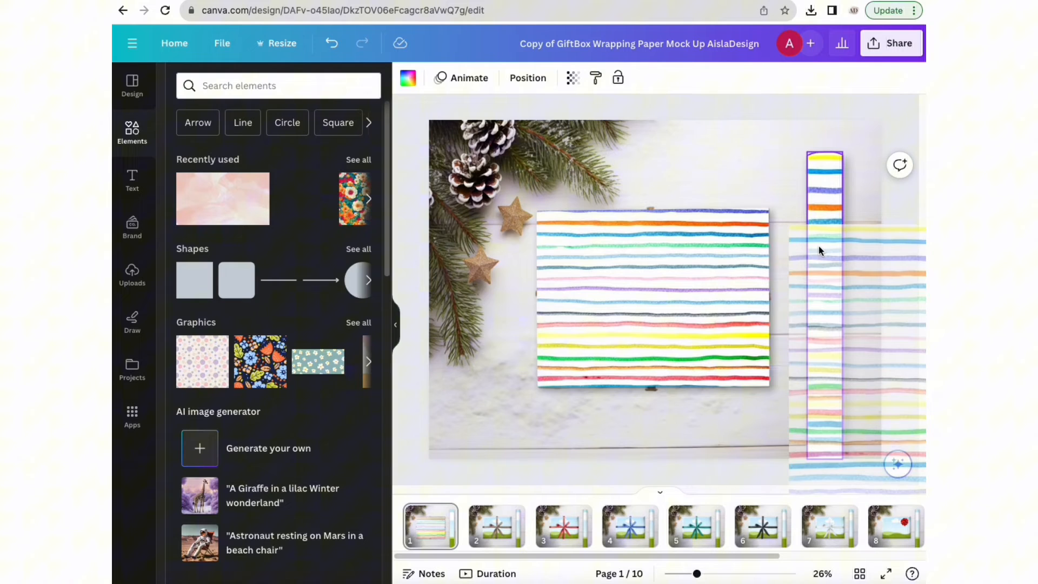
pyautogui.rightClick(661, 298)
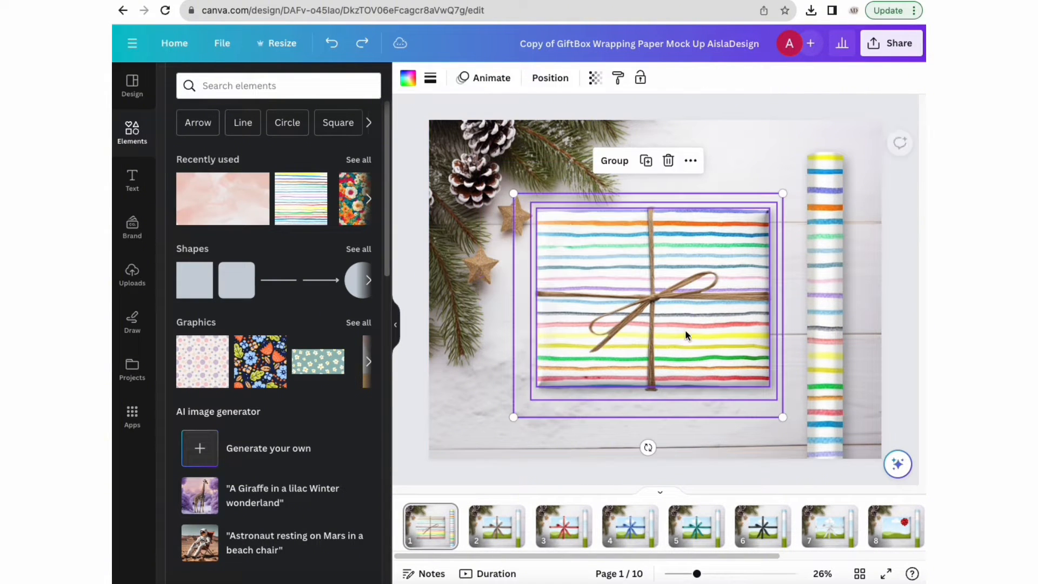
# Group the striped box with its twine, move it toward the upper left and shrink it.
pyautogui.click(613, 160)
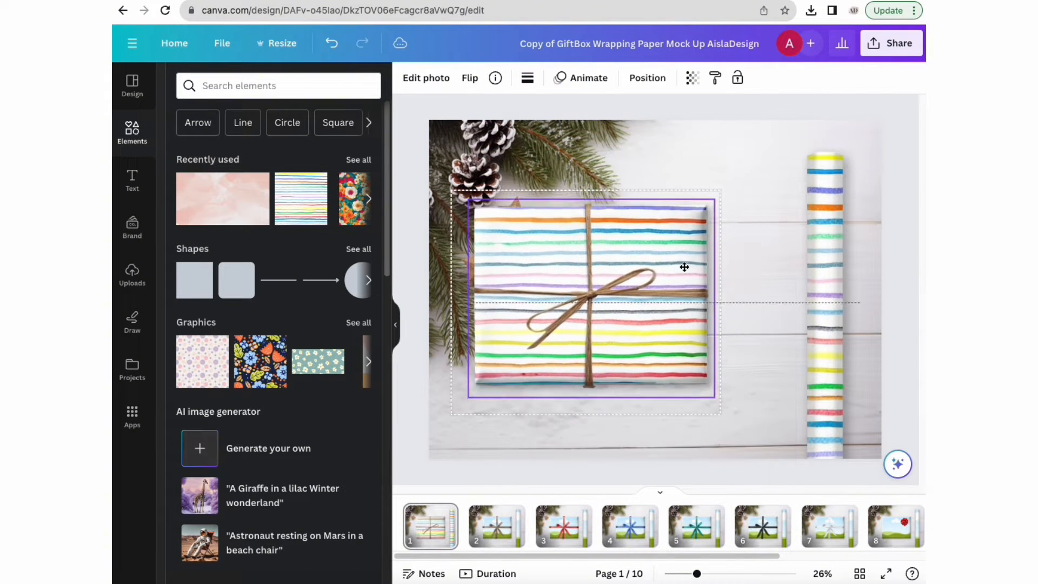
pyautogui.moveTo(720, 411); pyautogui.dragTo(659, 277)
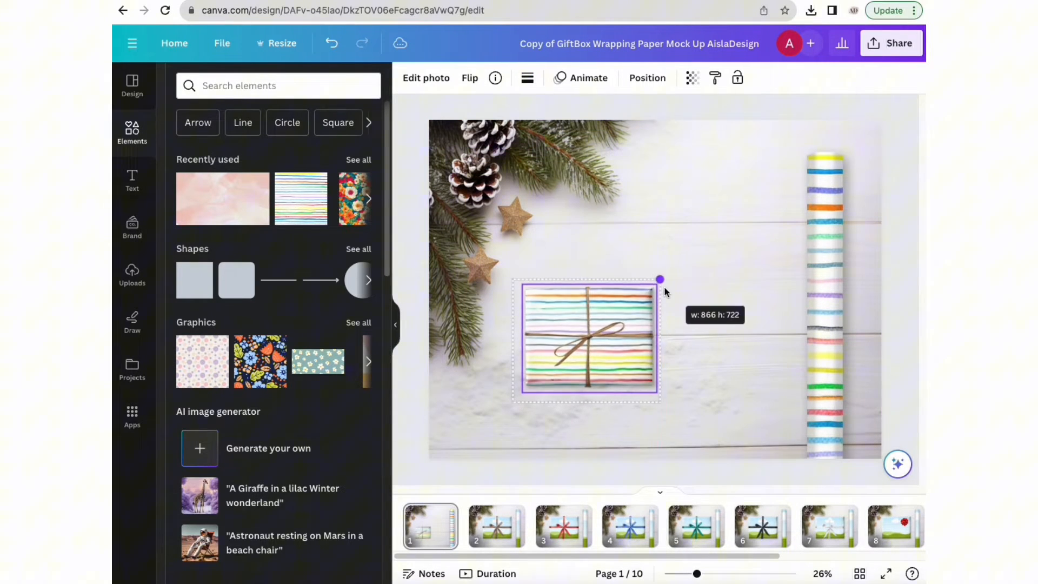
pyautogui.moveTo(660, 279); pyautogui.dragTo(755, 199)
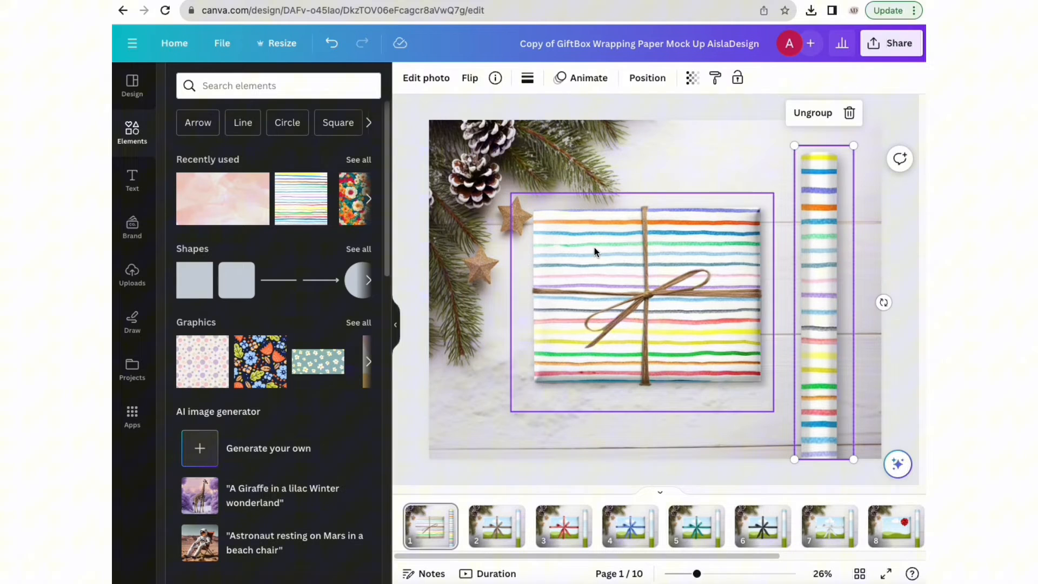
pyautogui.rightClick(593, 252)
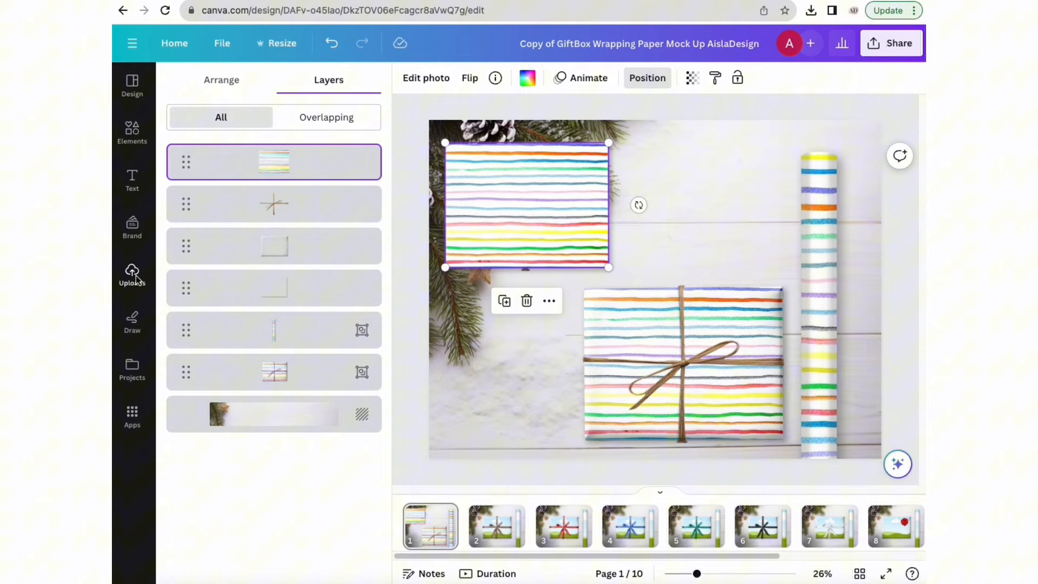
# Fill the duplicated box with the floral pattern, send it to the back, and move to page 3.
pyautogui.click(132, 128)
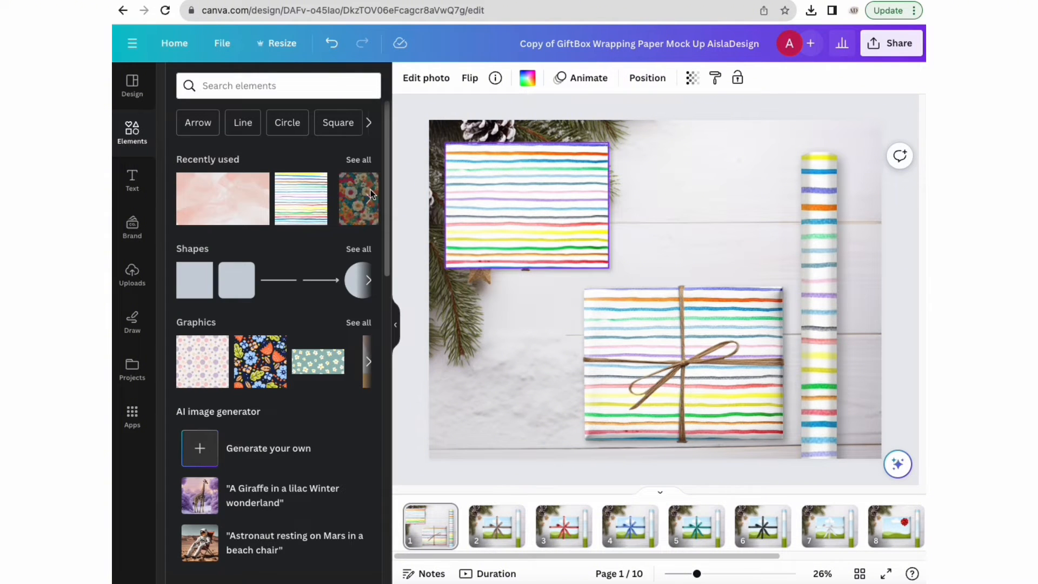
pyautogui.rightClick(523, 199)
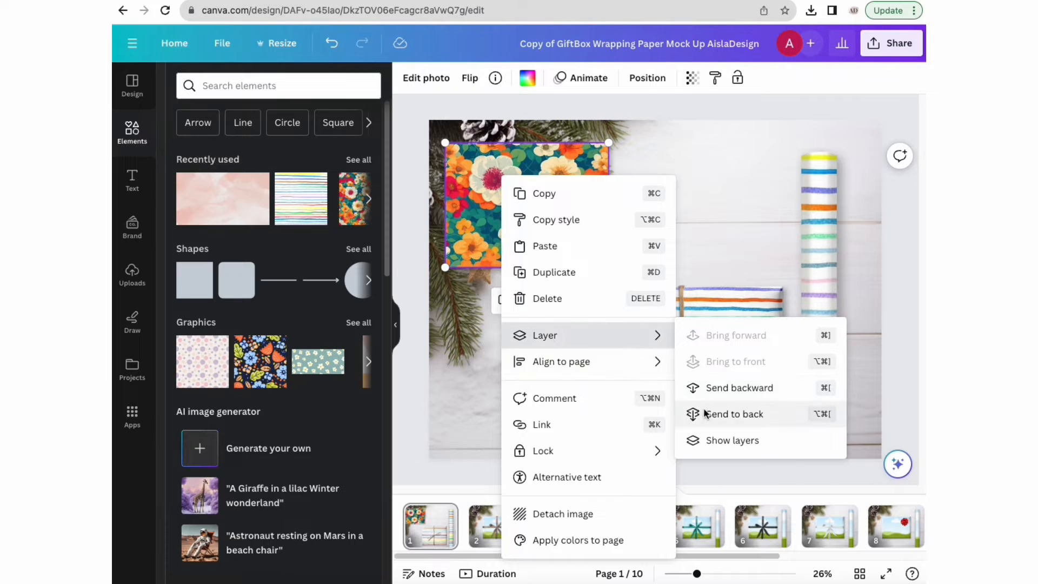
pyautogui.click(734, 413)
pyautogui.write('background')
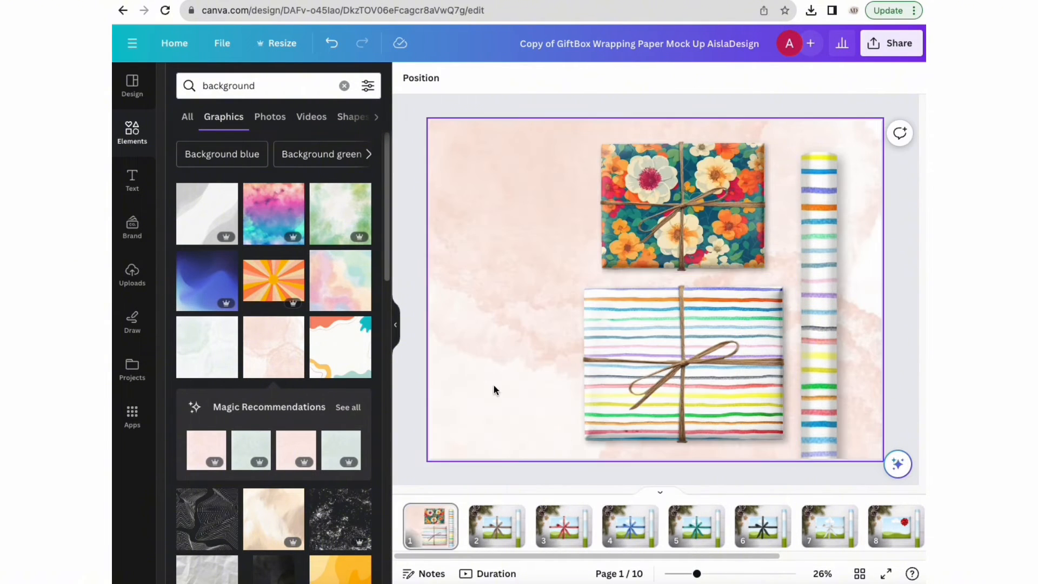
pyautogui.click(563, 526)
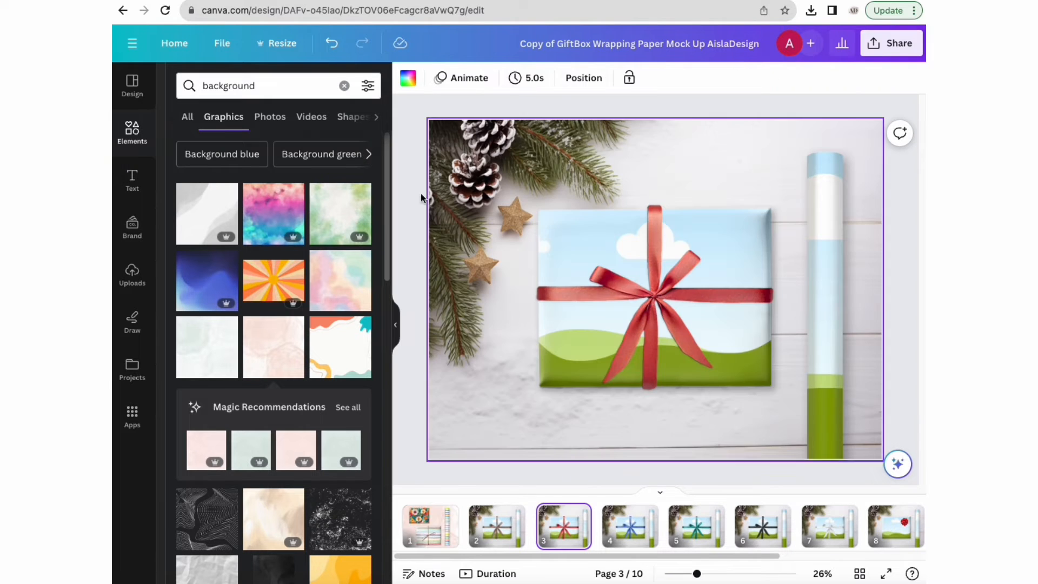
pyautogui.click(583, 78)
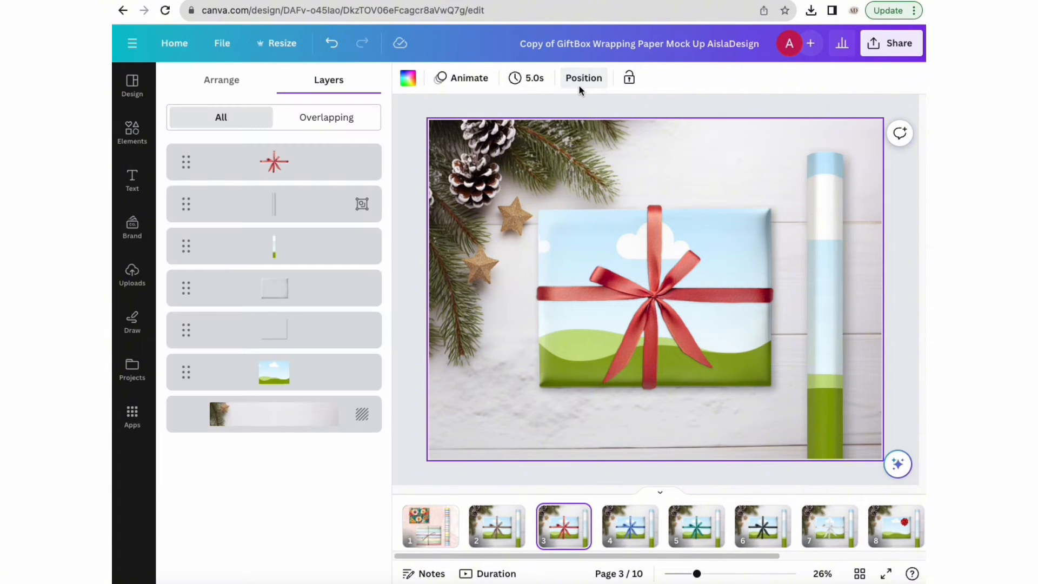
pyautogui.click(274, 161)
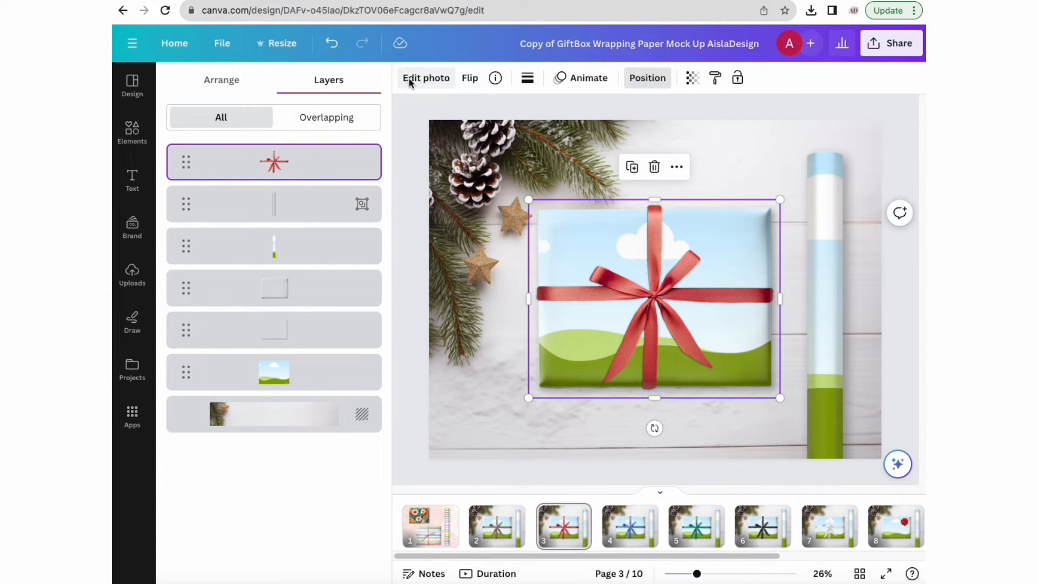
pyautogui.click(426, 78)
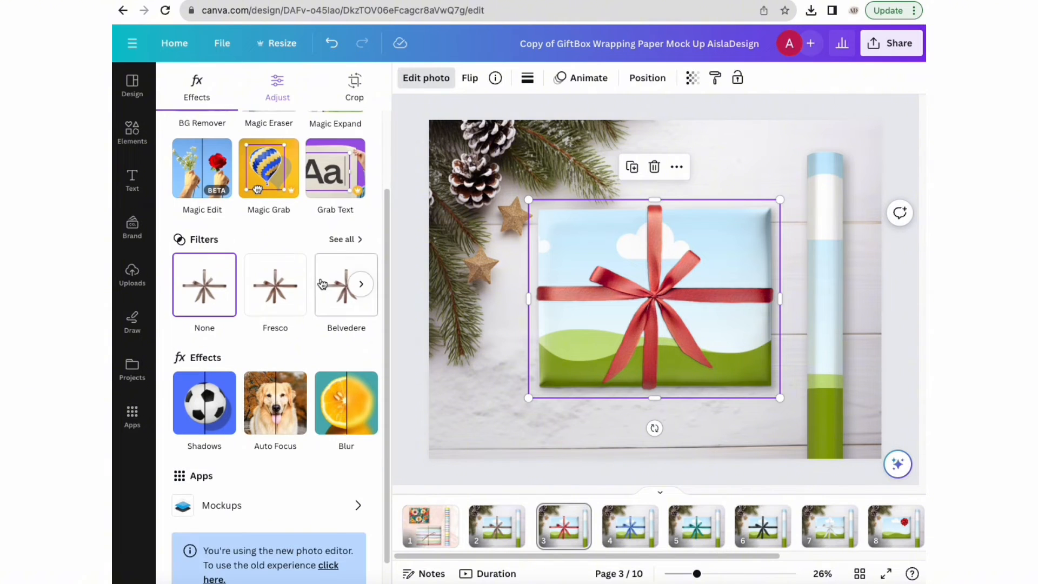
pyautogui.click(278, 86)
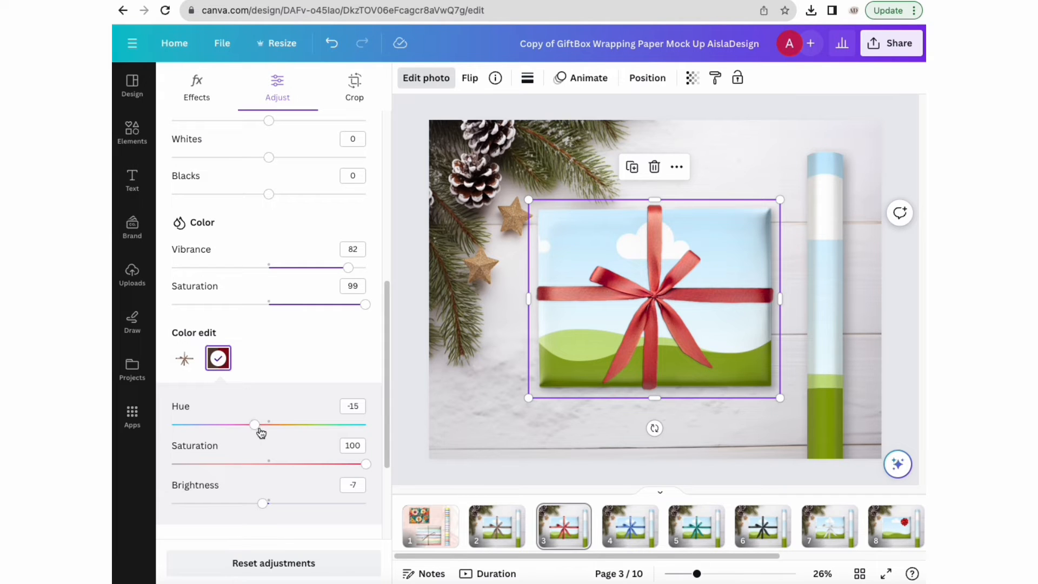
pyautogui.moveTo(254, 424); pyautogui.dragTo(321, 424)
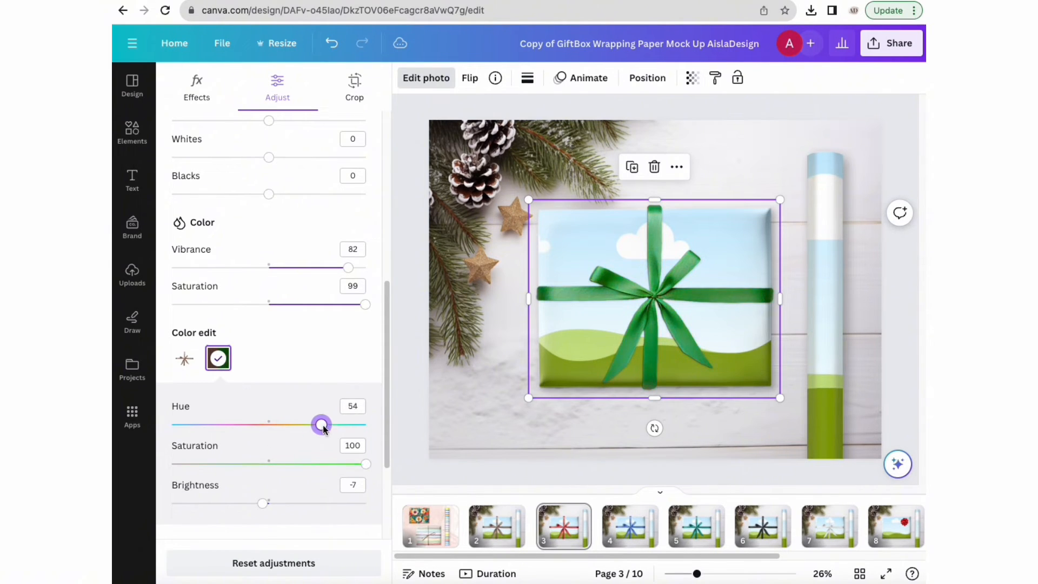
pyautogui.moveTo(321, 424); pyautogui.dragTo(171, 424)
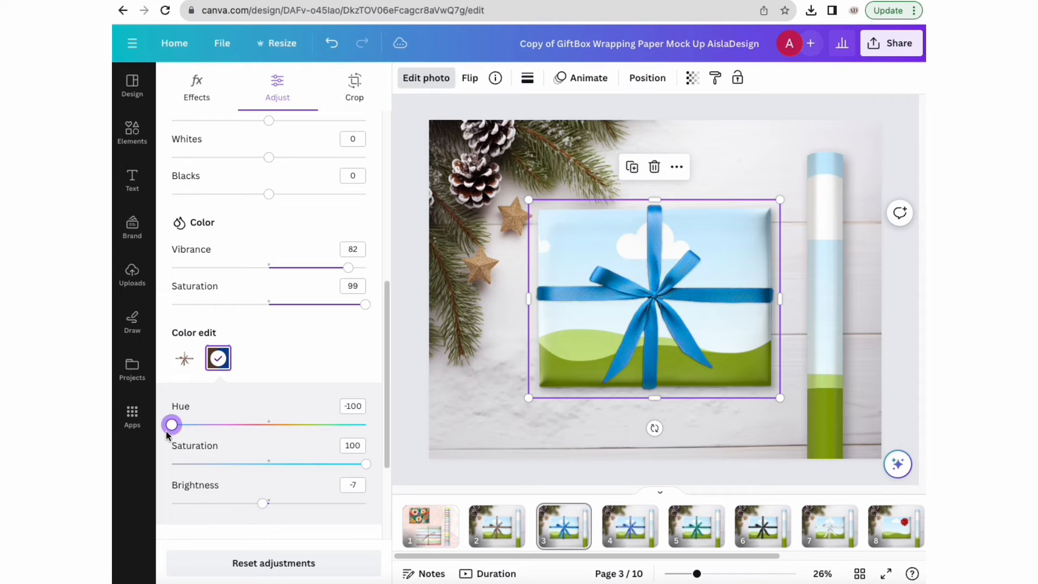
pyautogui.moveTo(170, 424); pyautogui.dragTo(254, 424)
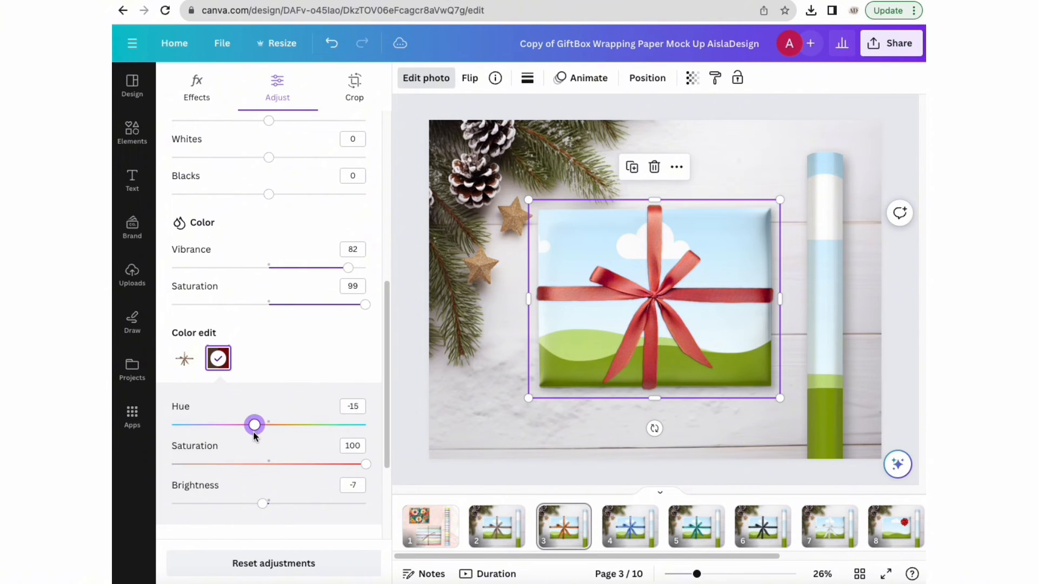
pyautogui.click(132, 131)
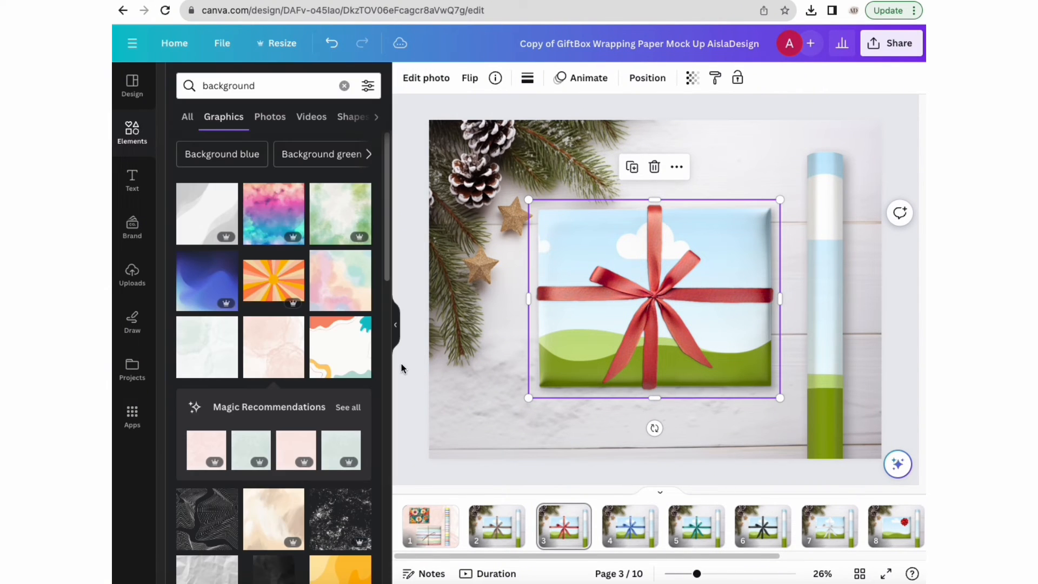
# Bring the page 3 box frame forward in Layers and fill it with the pink toile pattern under the red ribbon.
pyautogui.click(647, 78)
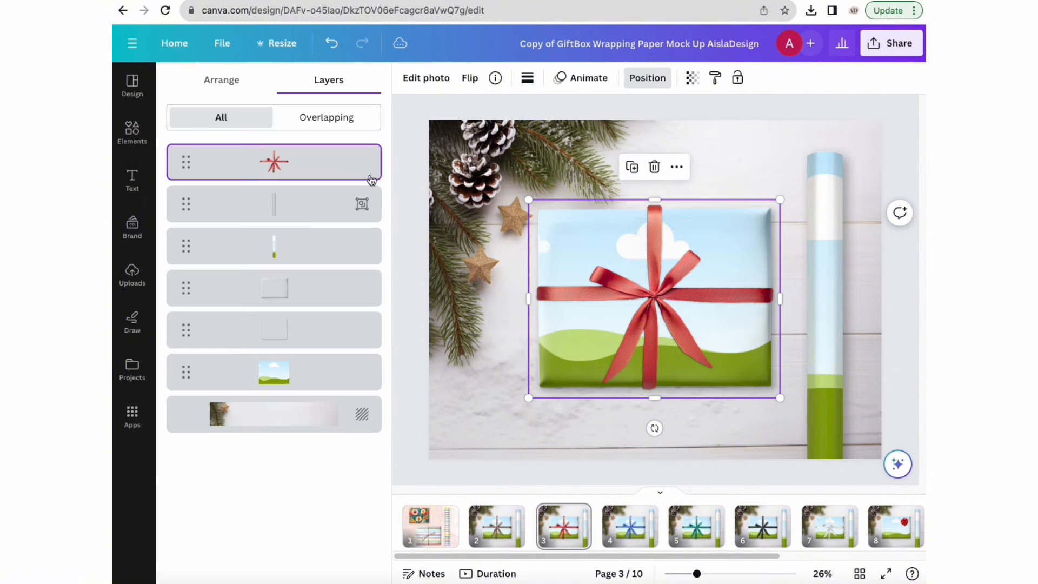
pyautogui.click(274, 162)
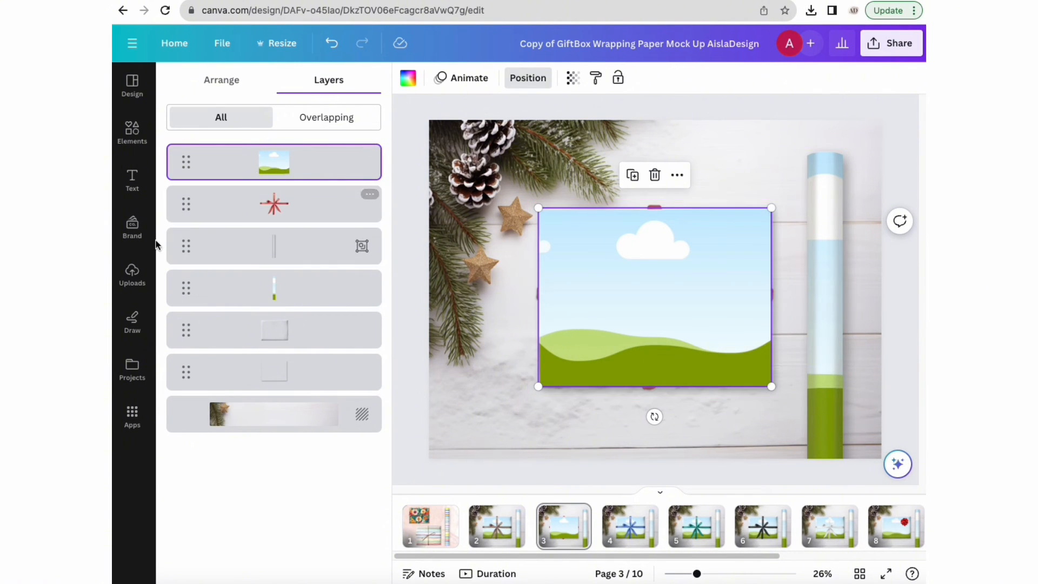
pyautogui.click(132, 132)
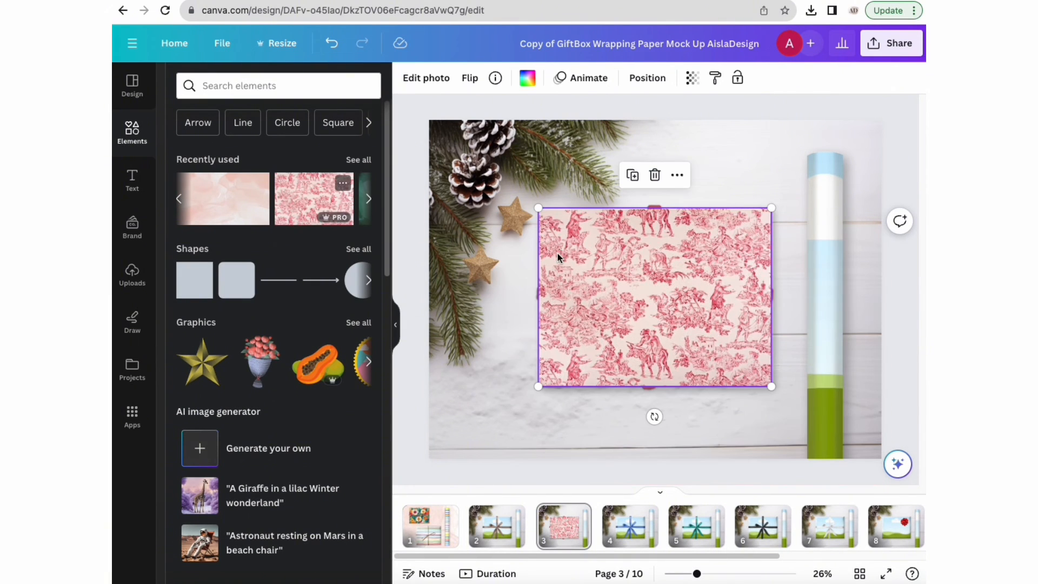
pyautogui.rightClick(655, 291)
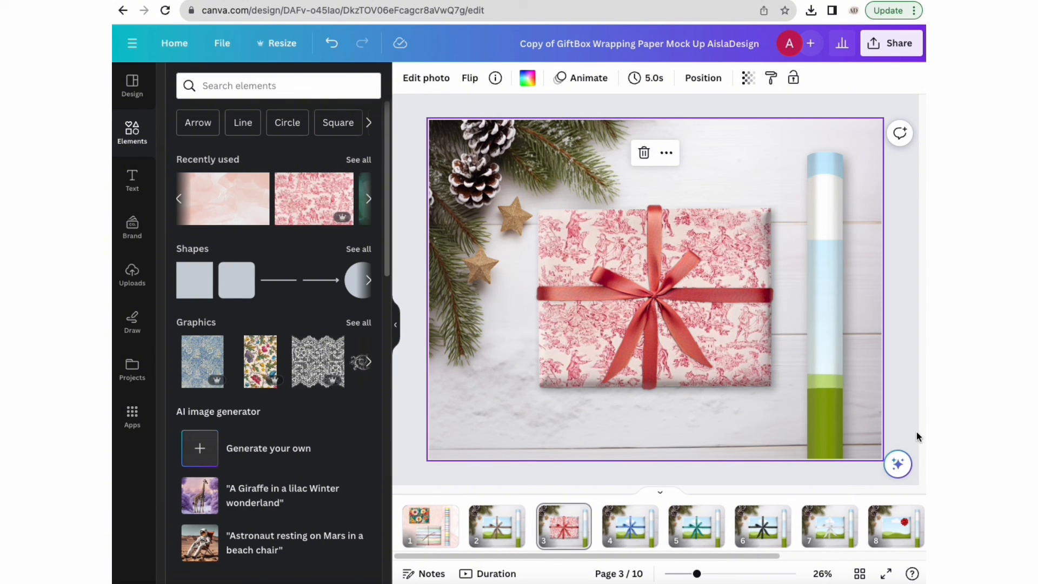
pyautogui.moveTo(900, 431)
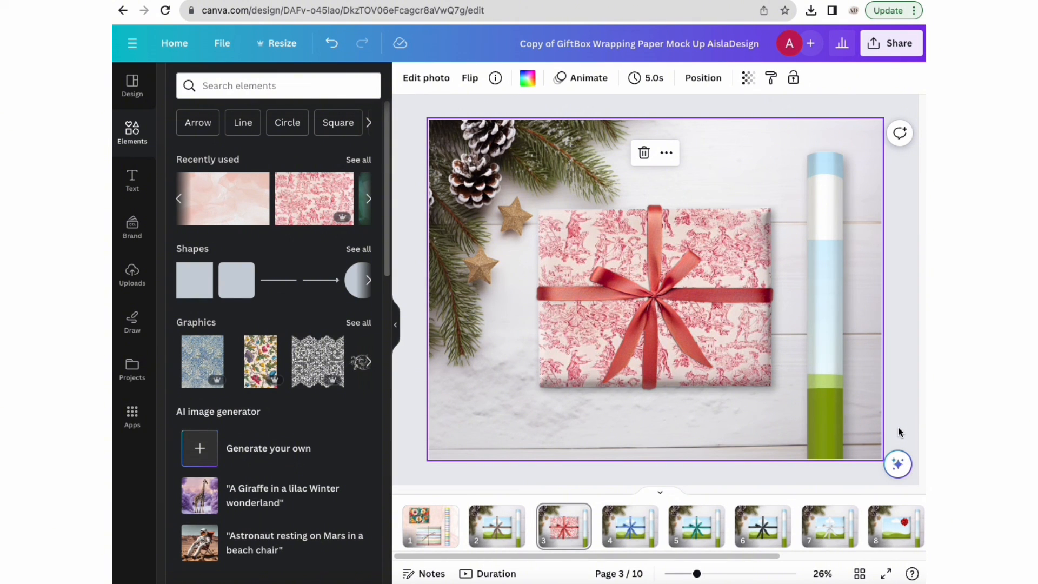